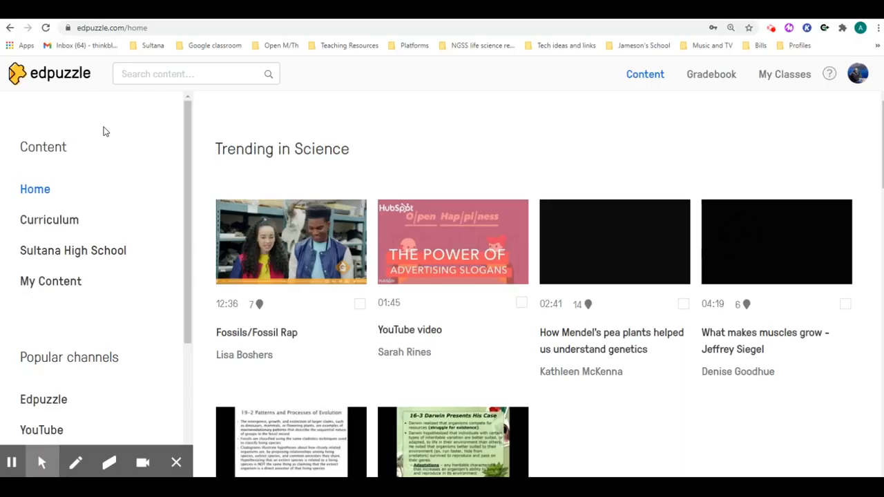
mouse_move(684, 94)
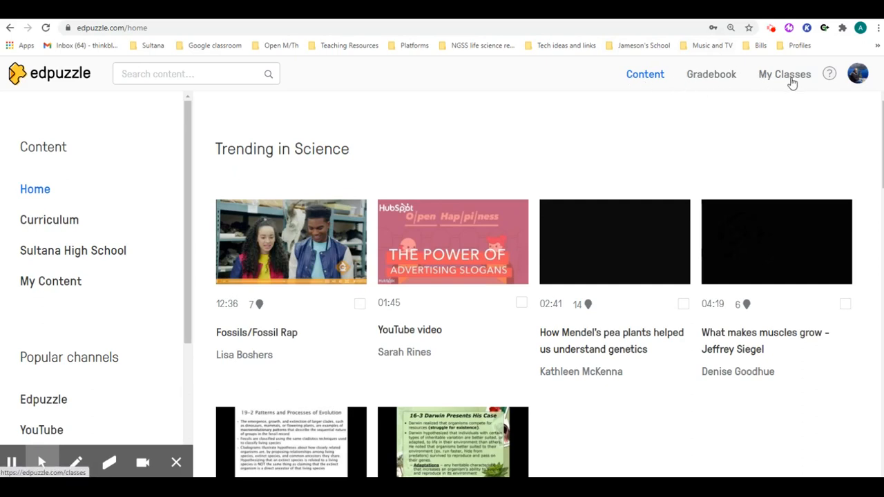
Go to My Classes from the top navigation bar
left_click(785, 74)
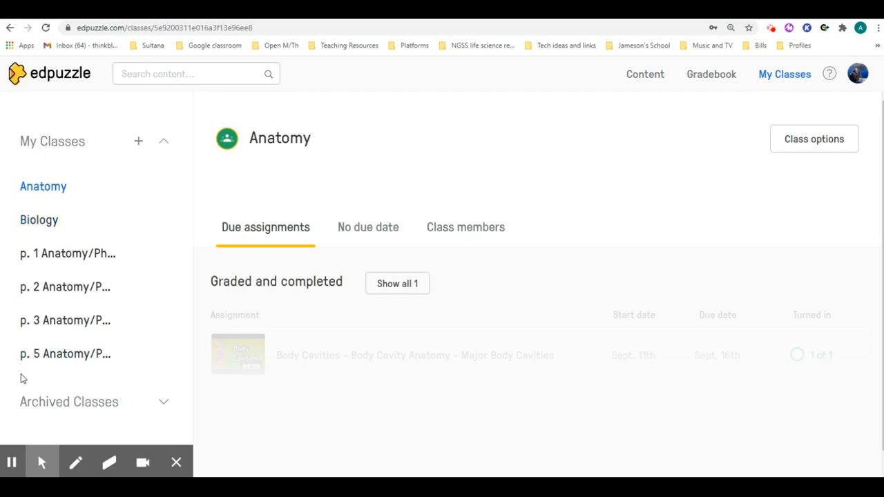
mouse_move(89, 194)
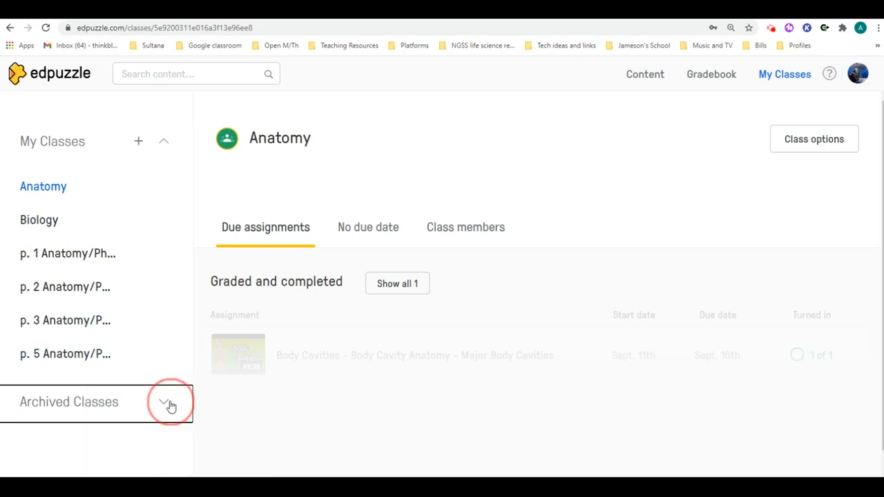
Expand Archived Classes and view the 2019–2020 class's restore and delete options
left_click(169, 403)
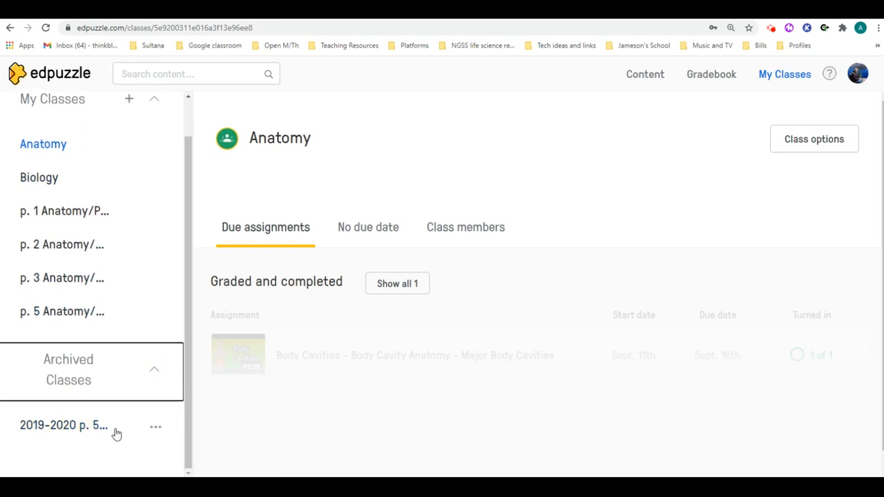
mouse_move(137, 434)
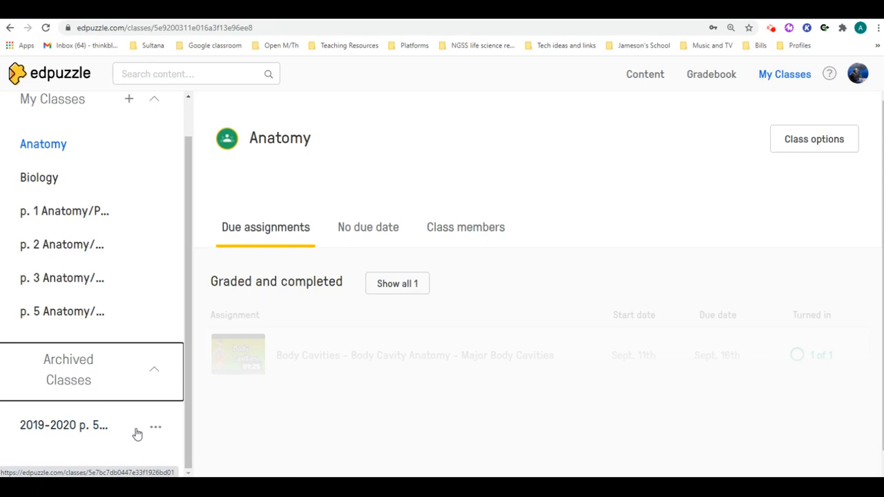
left_click(155, 426)
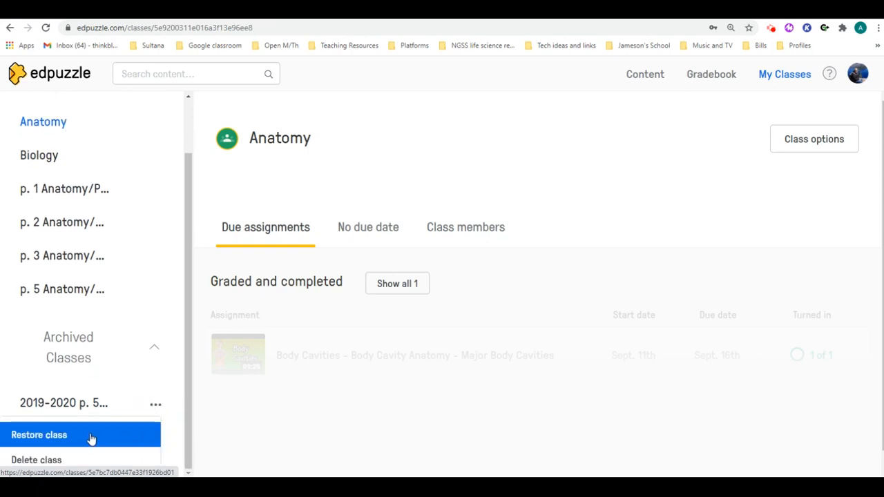
mouse_move(194, 418)
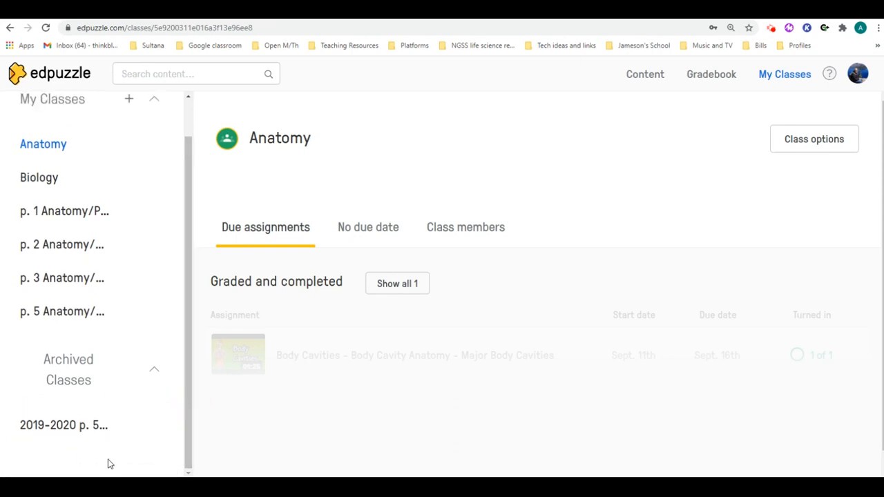
mouse_move(96, 145)
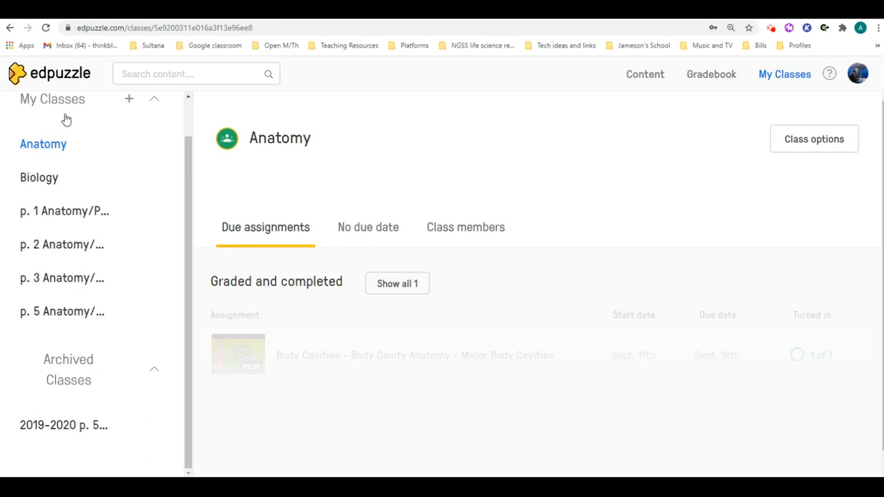
mouse_move(72, 156)
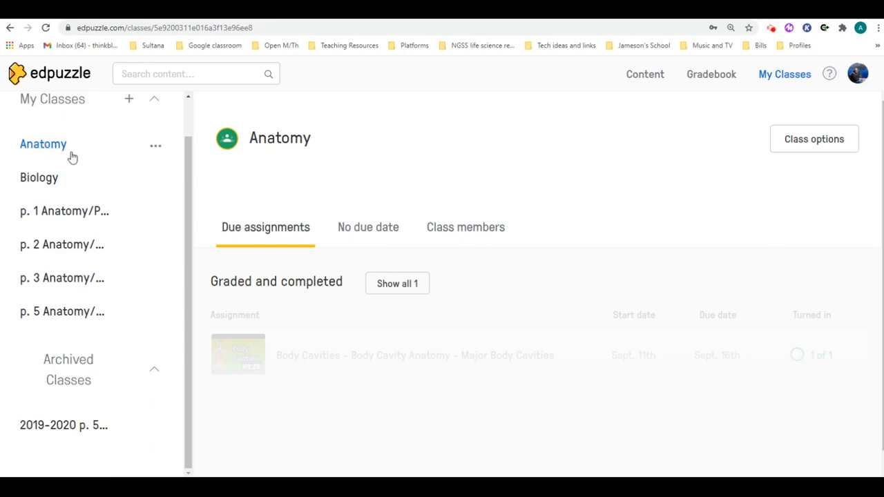
mouse_move(157, 149)
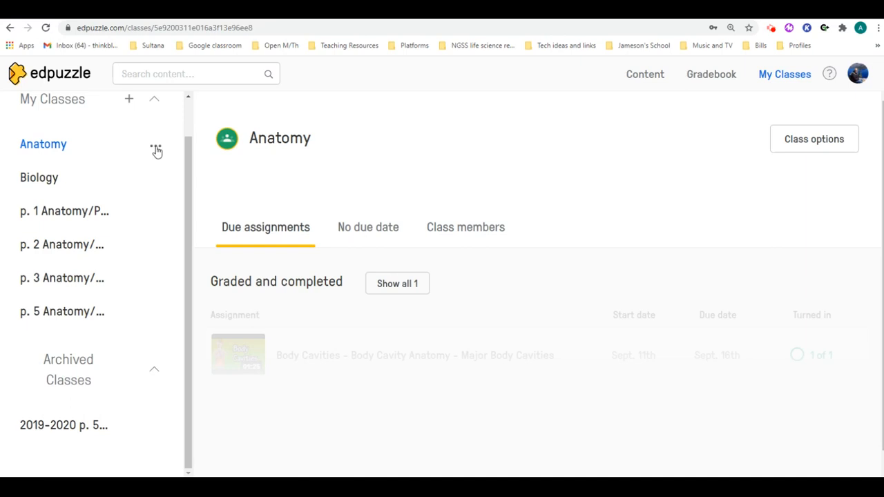
Choose Archive class from the Anatomy class's ⋯ menu in the sidebar
left_click(155, 147)
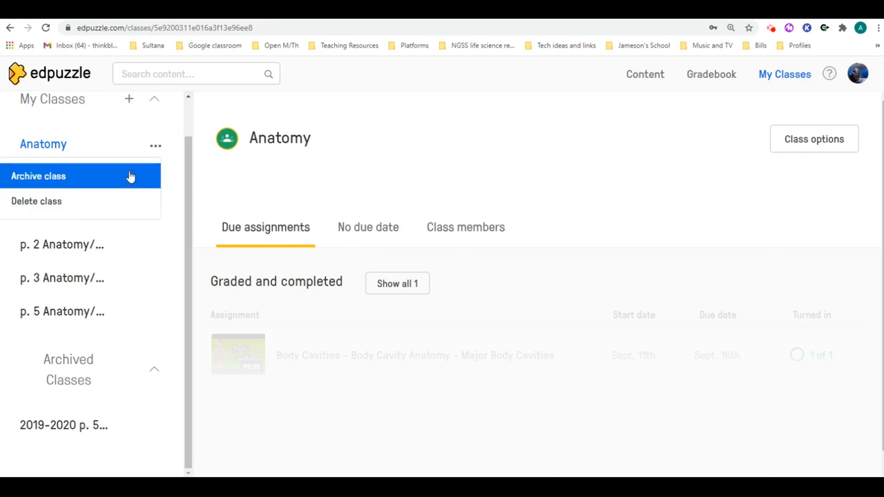
left_click(39, 175)
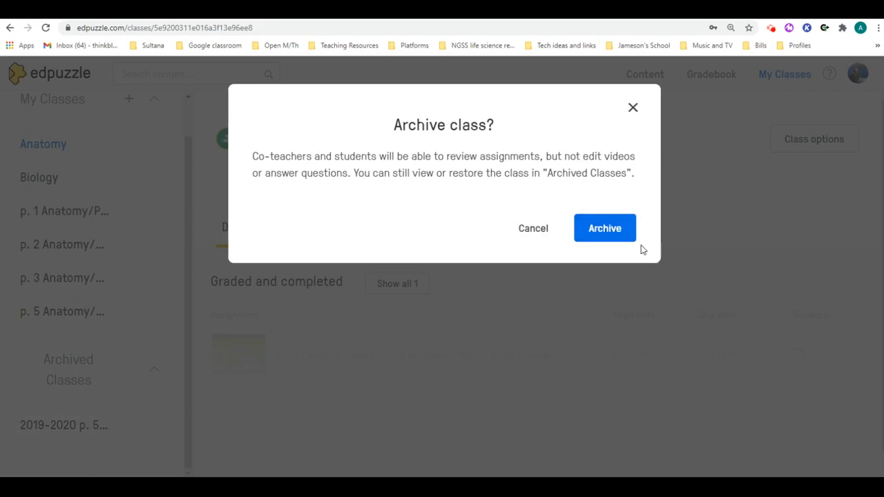
Confirm archiving the Anatomy class in the confirmation dialog
left_click(605, 228)
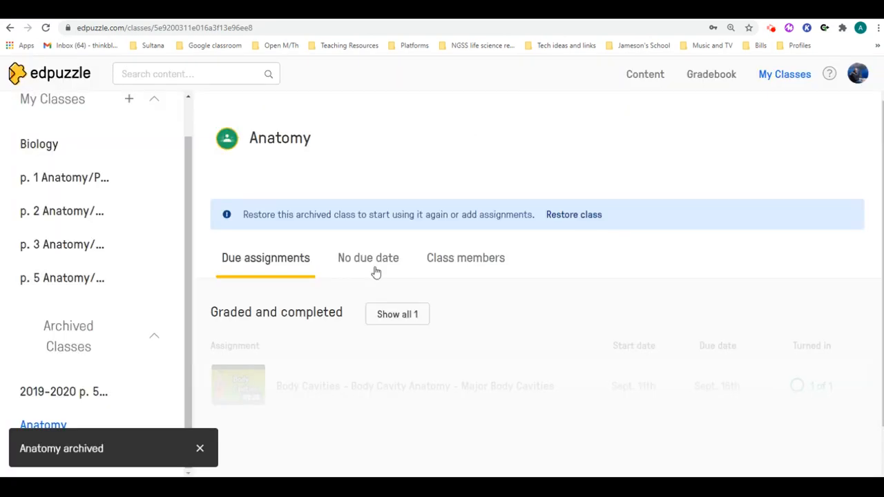
mouse_move(184, 357)
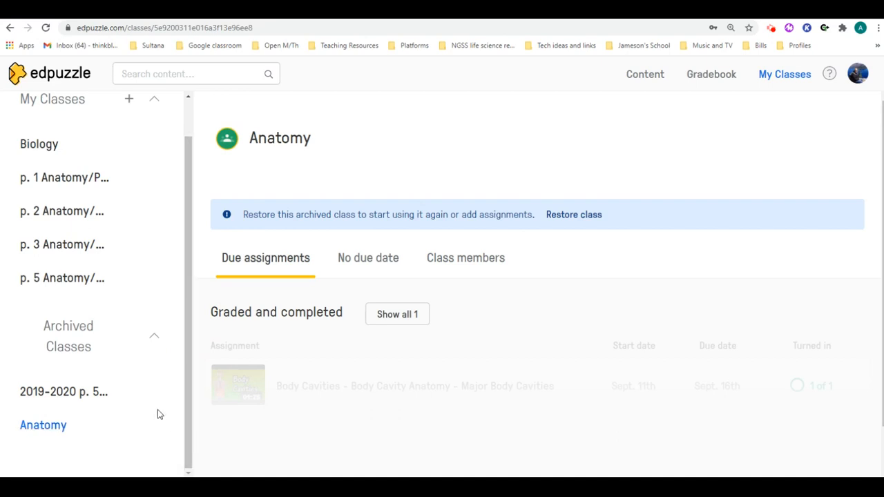
mouse_move(195, 406)
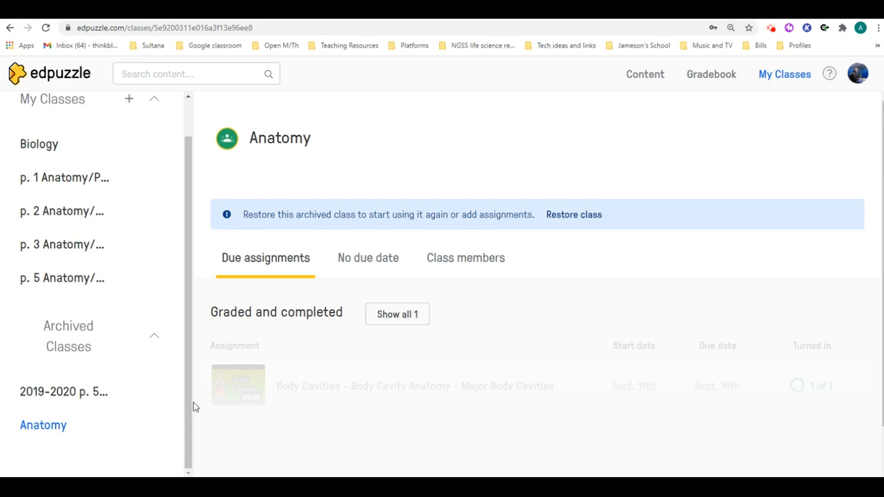
mouse_move(203, 203)
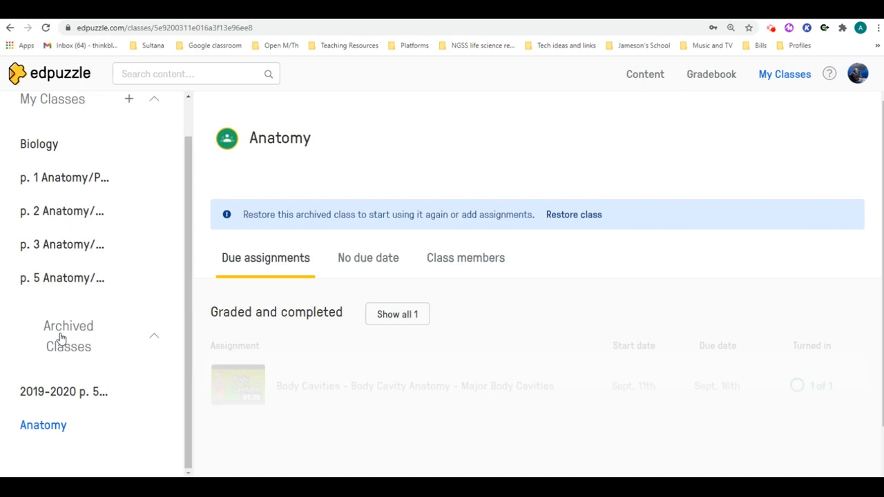
mouse_move(81, 419)
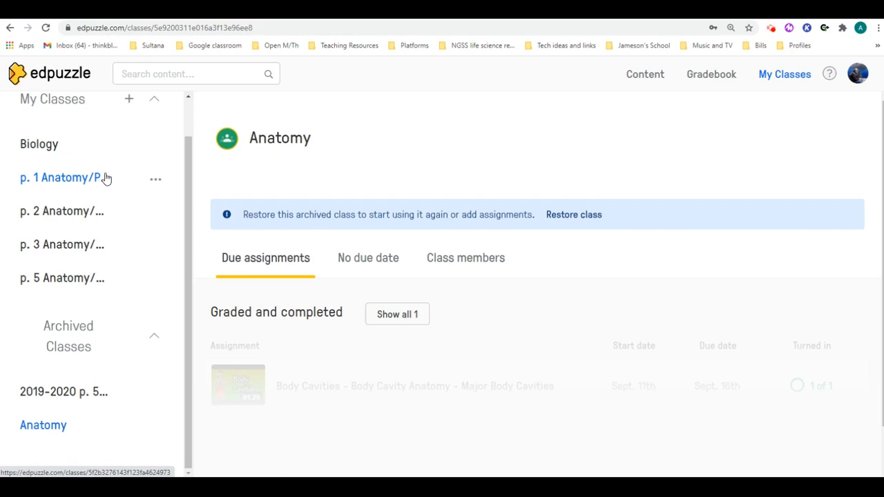
mouse_move(110, 173)
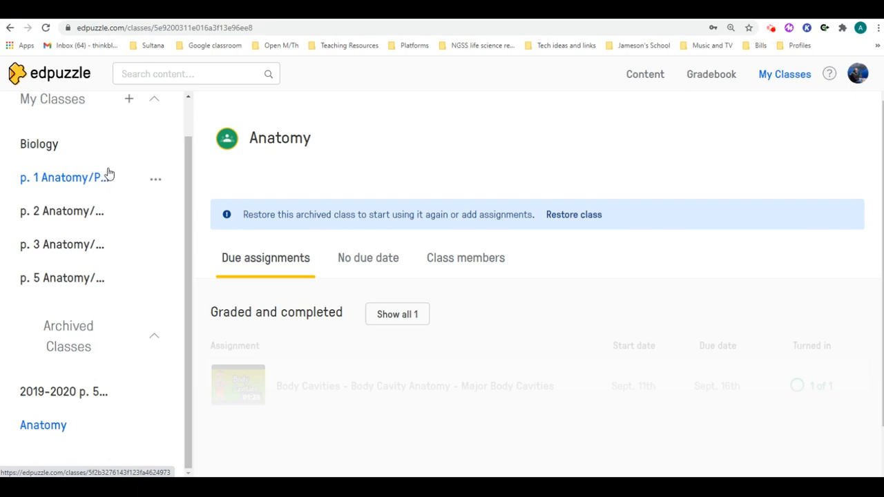